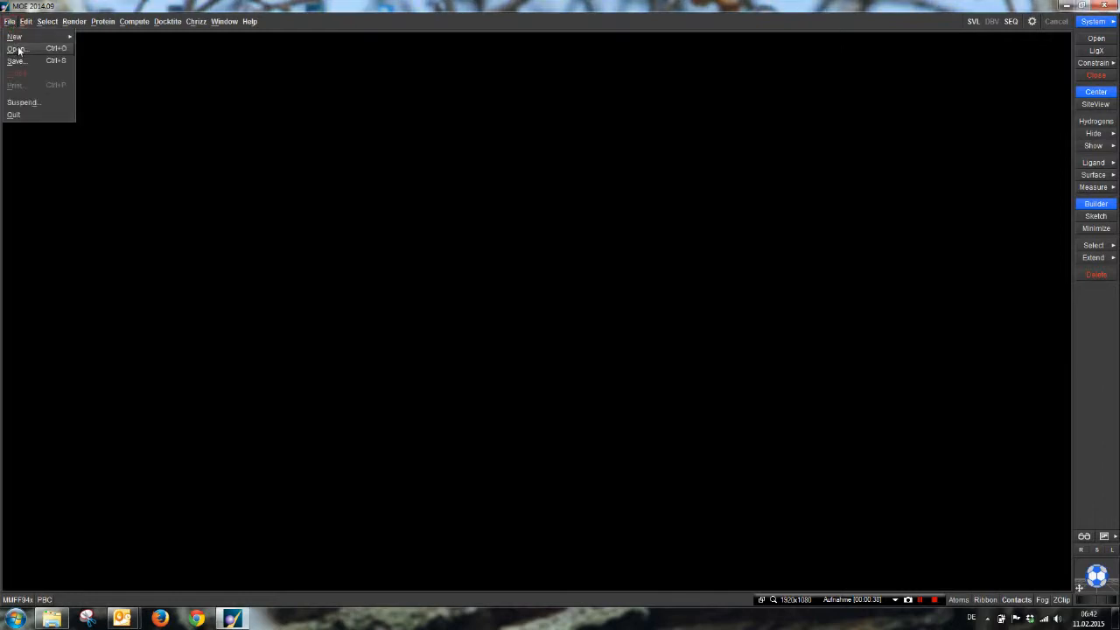
Open the protein structure file and rotate the ribbon model to inspect the central pocket.
click(15, 48)
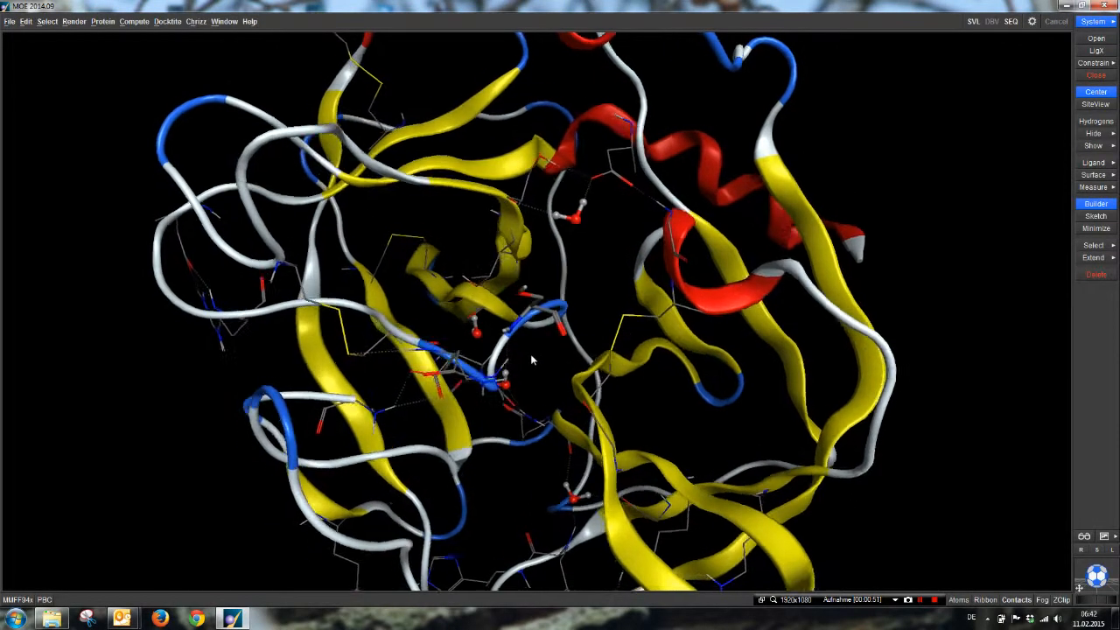
drag(529, 358, 520, 380)
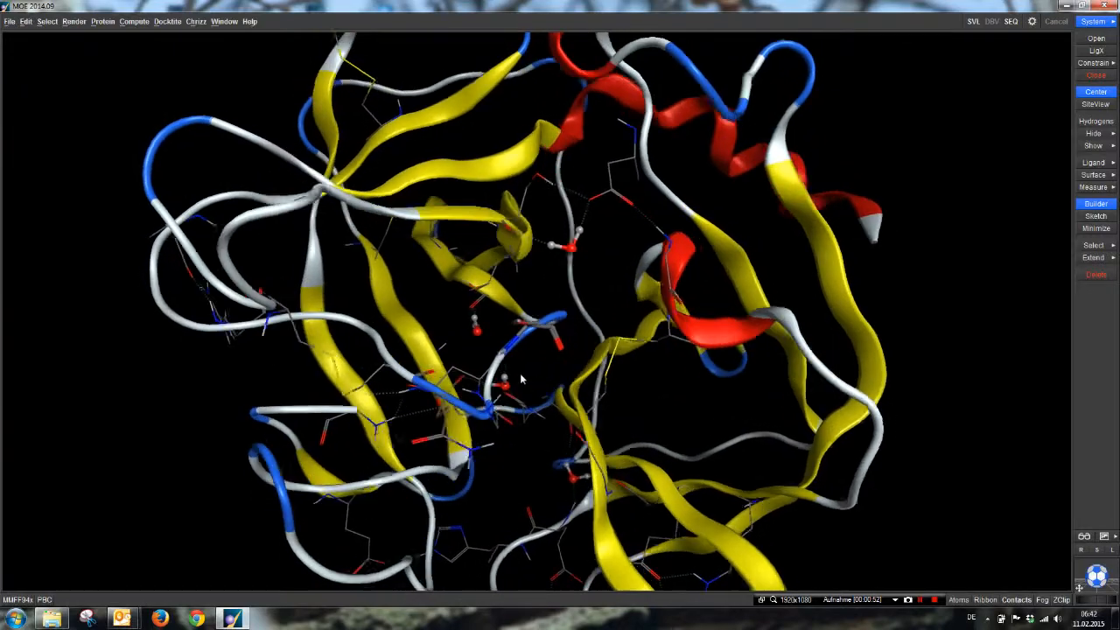
drag(520, 381, 508, 345)
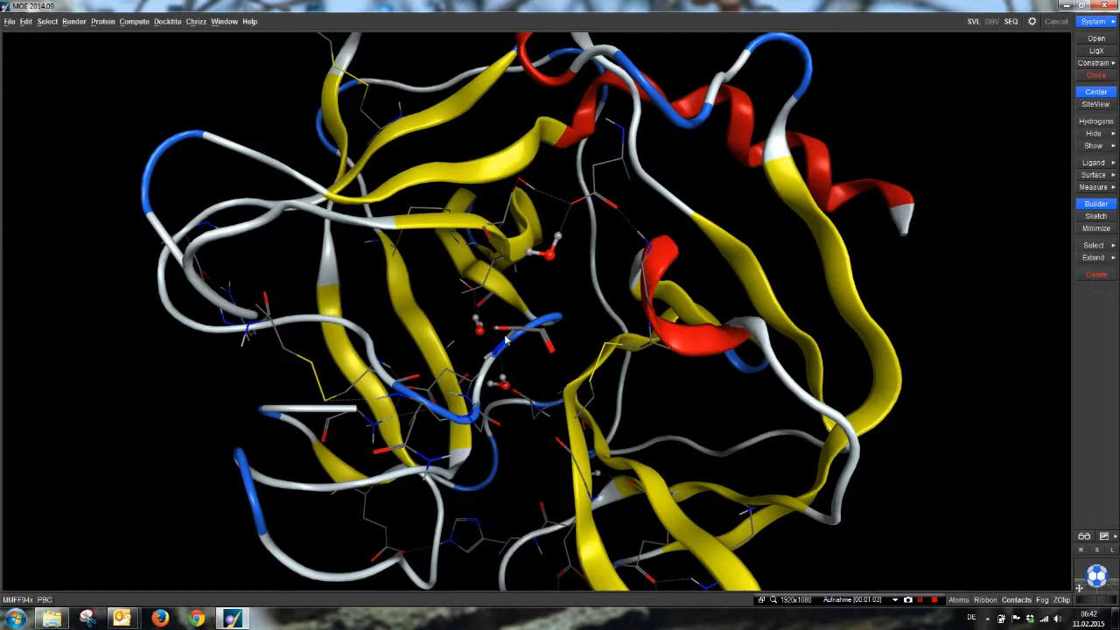
drag(525, 350, 455, 297)
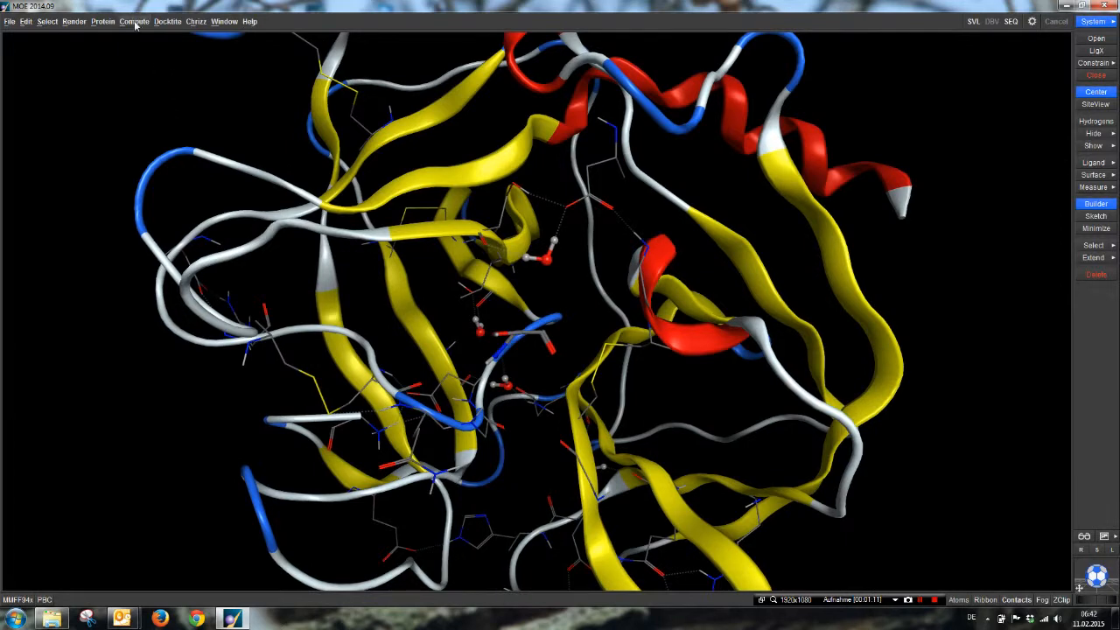
Run Site Finder on the receptor to list candidate binding sites.
click(134, 21)
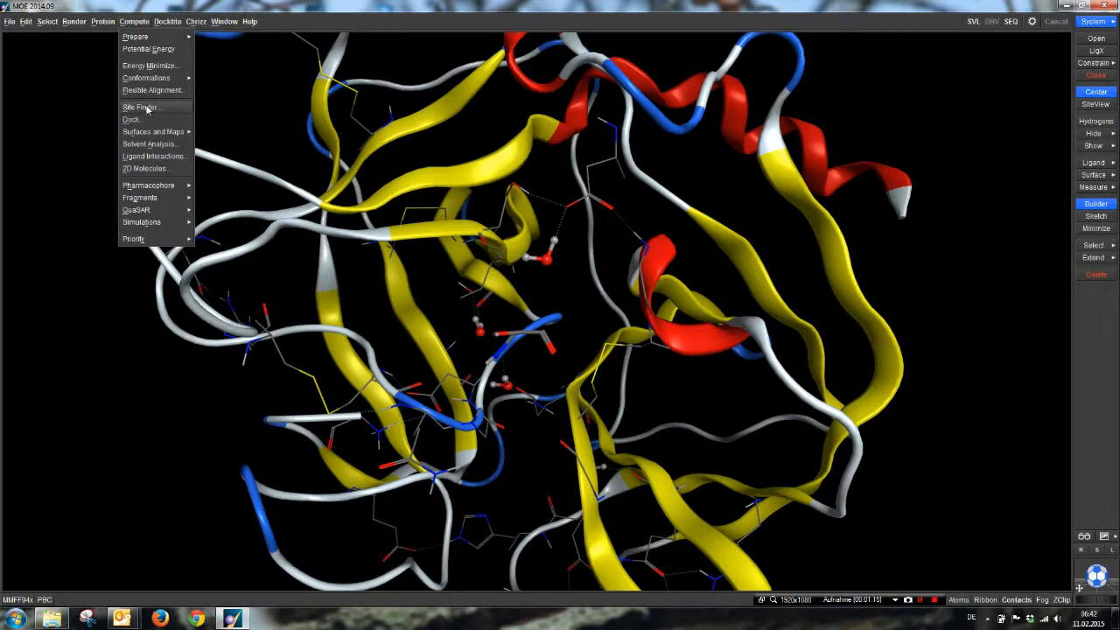
click(140, 107)
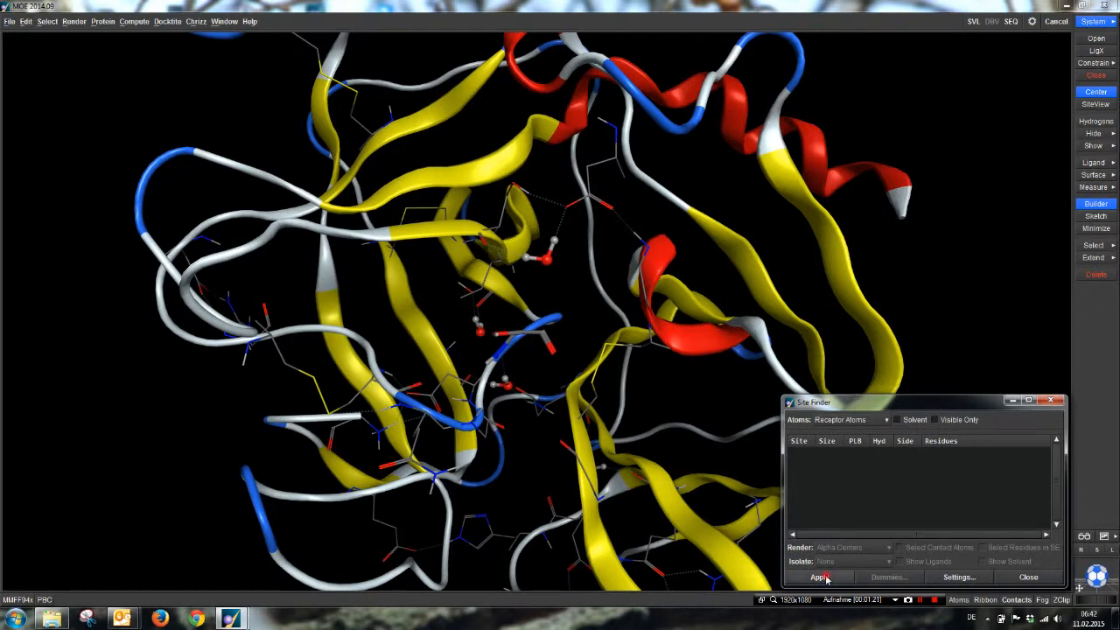
click(818, 577)
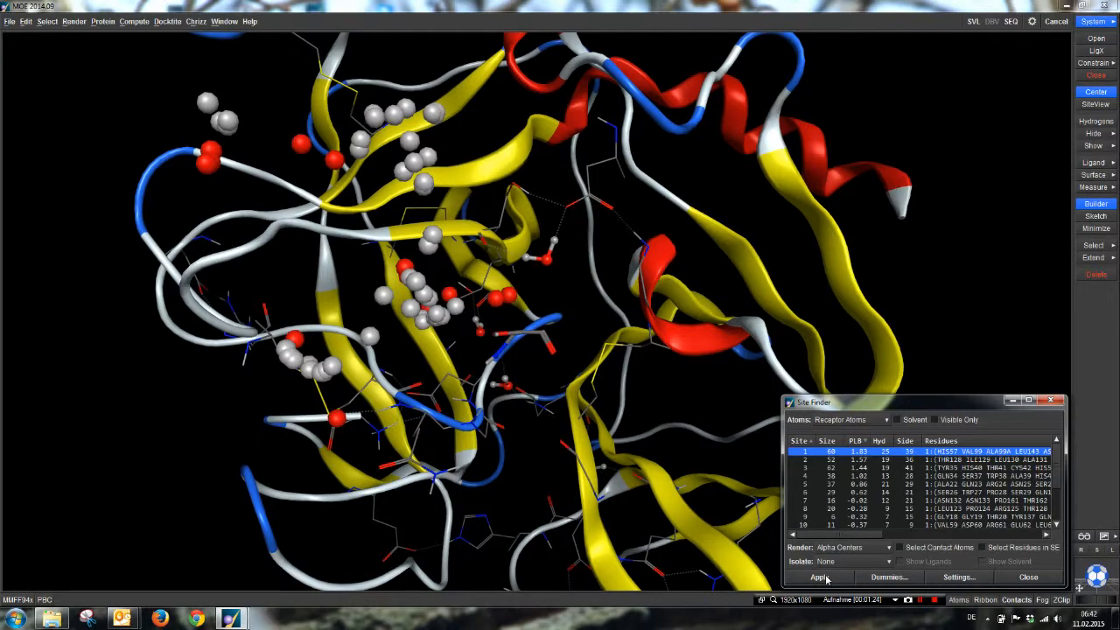
mouse_move(371, 237)
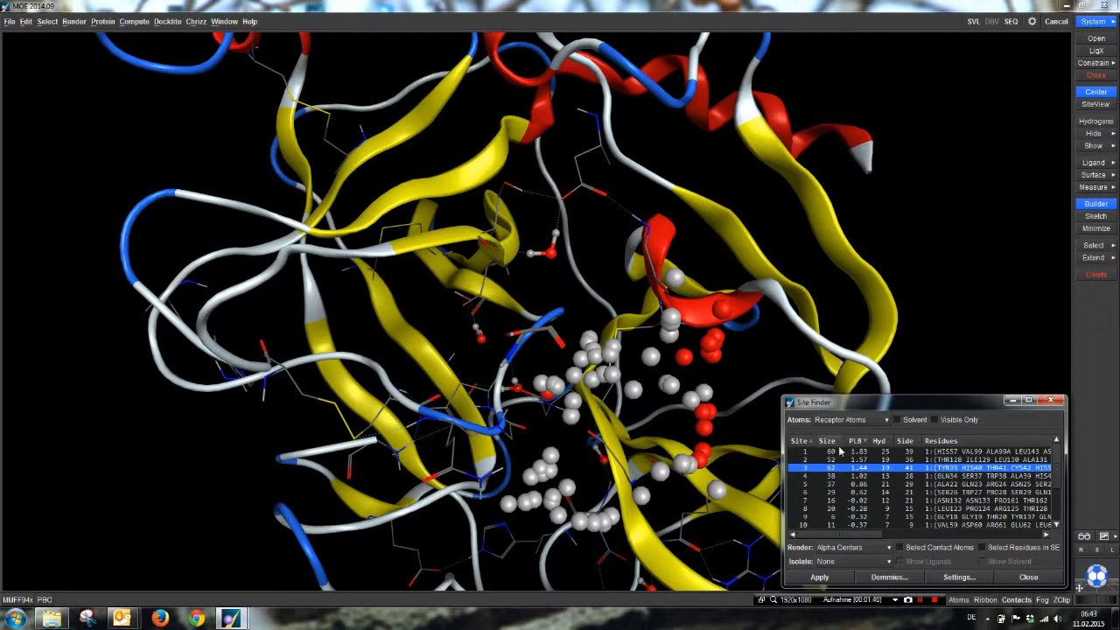
mouse_move(844, 452)
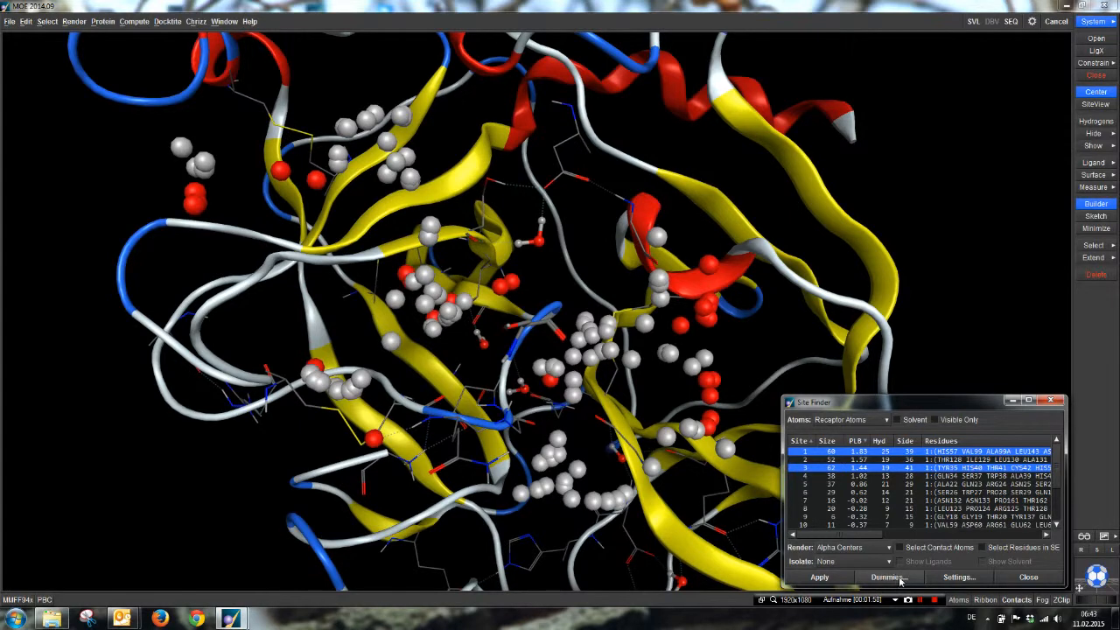
Create dummy atoms at the alpha-sphere centres, close Site Finder, and view the dummies.
click(887, 576)
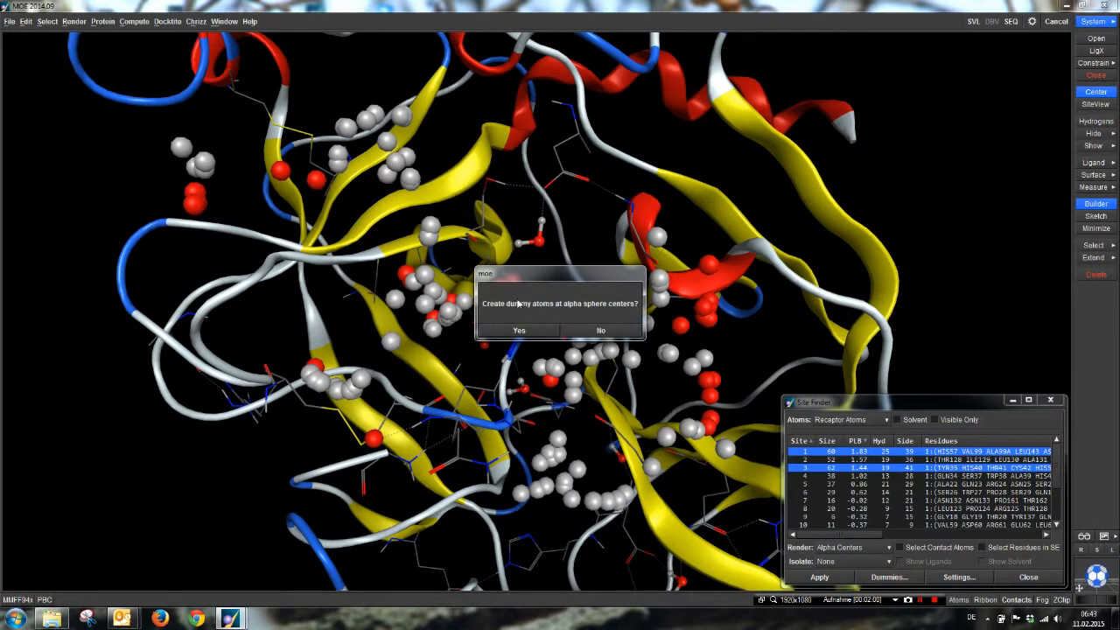
mouse_move(515, 317)
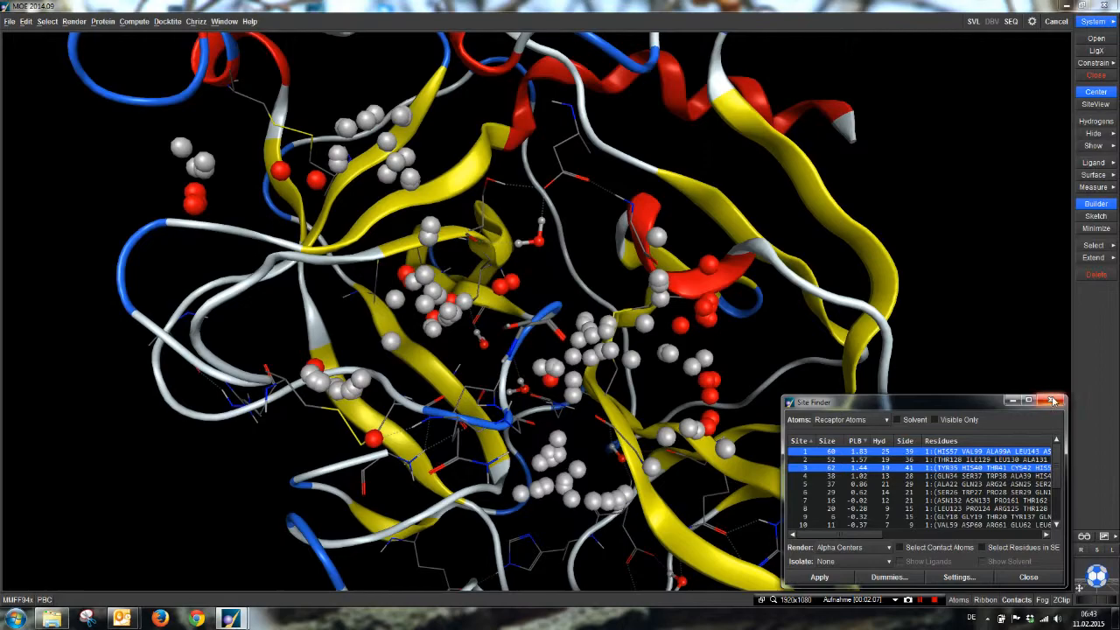
click(1053, 400)
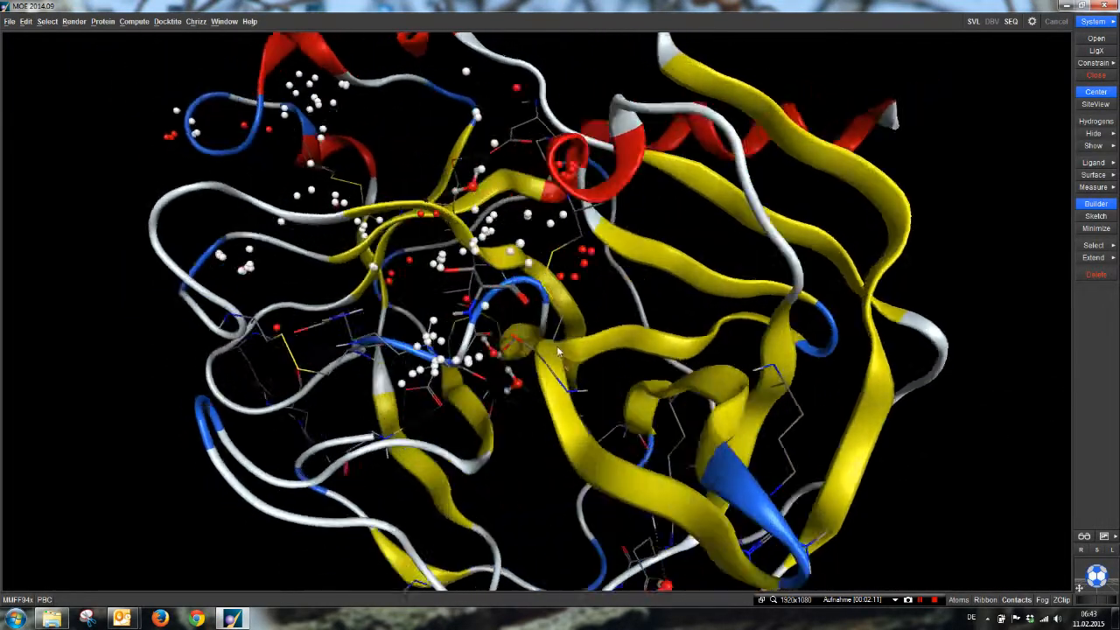
drag(556, 350, 613, 415)
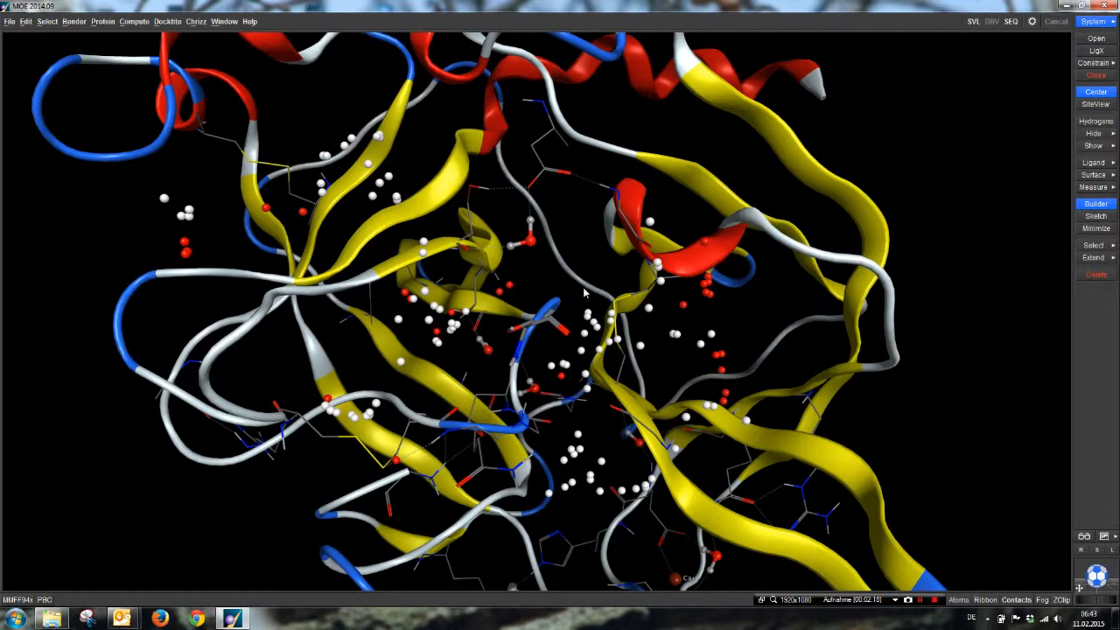
mouse_move(515, 336)
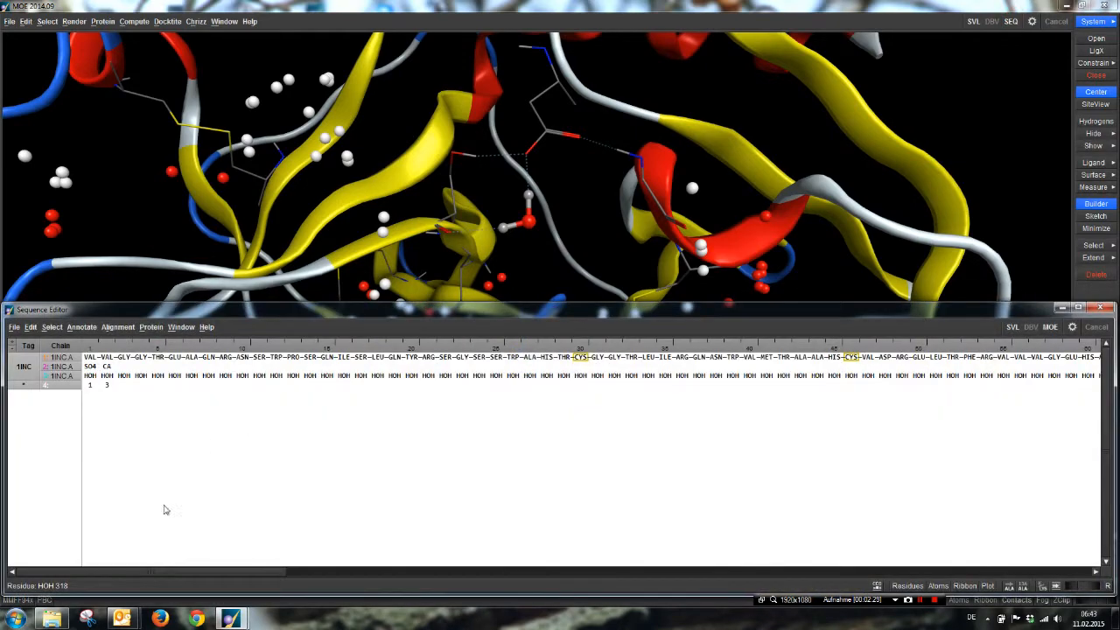
Pick out residue SER 195 in the Sequence Editor's sequence.
scroll(right, 3)
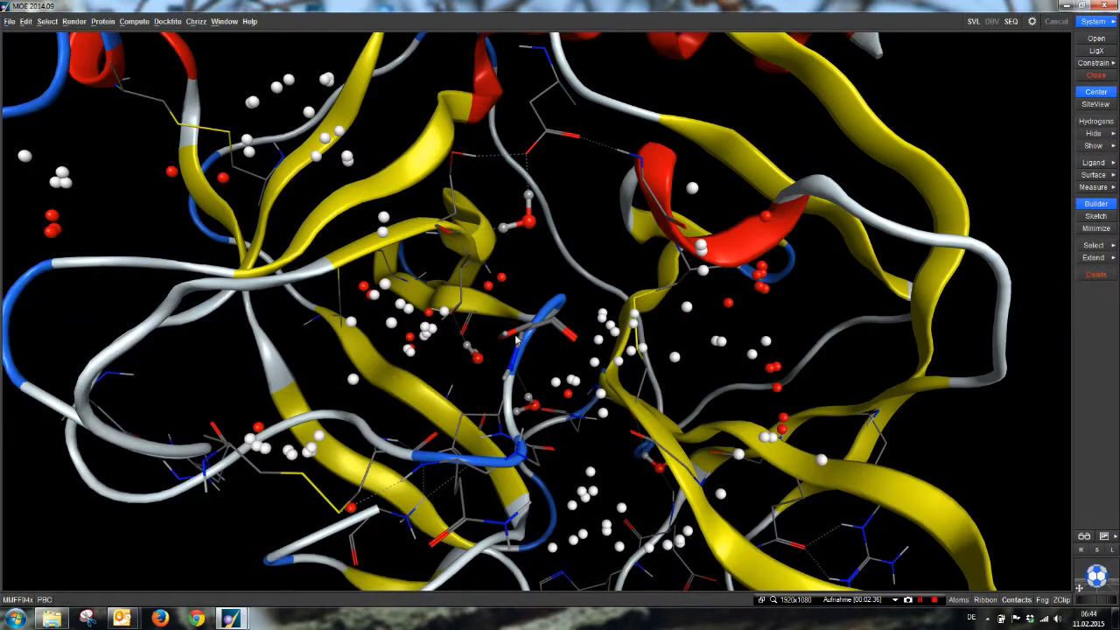
click(525, 341)
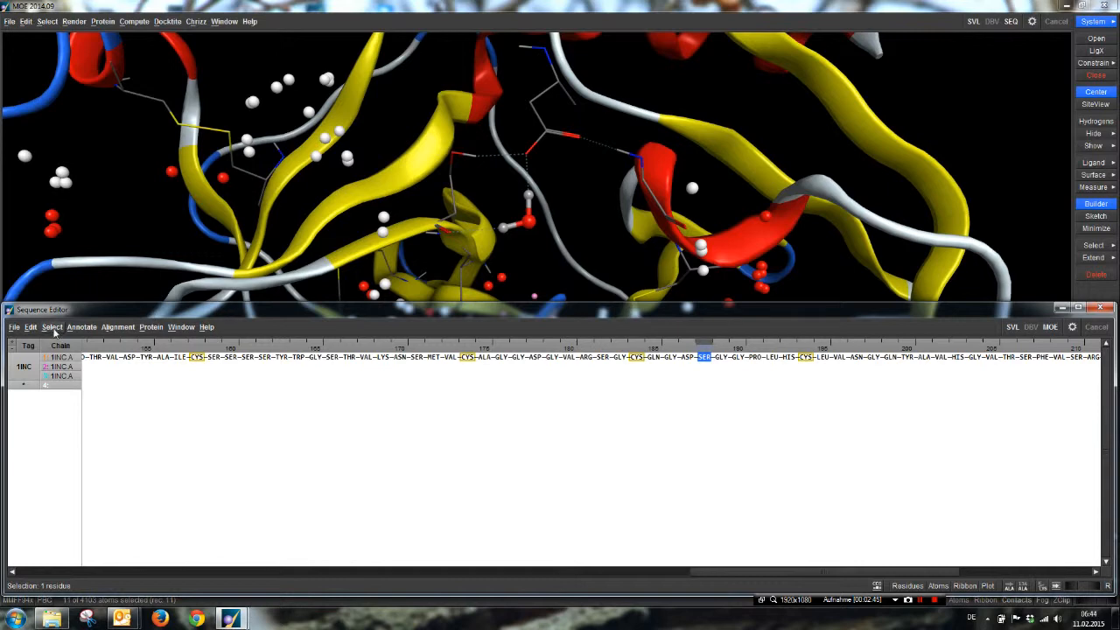
click(52, 326)
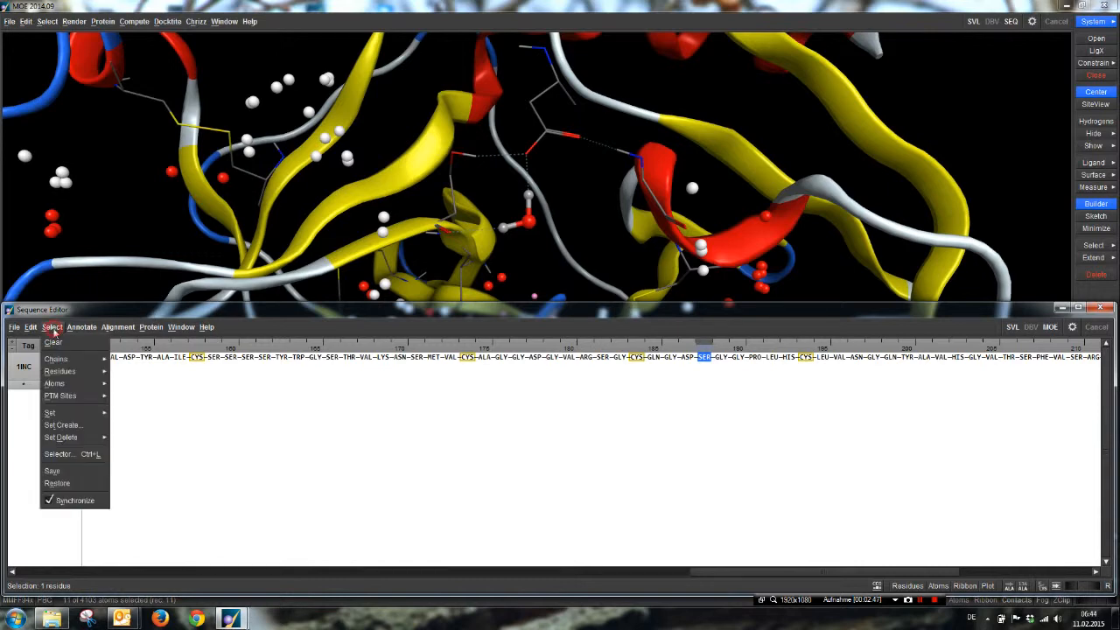
mouse_move(96, 510)
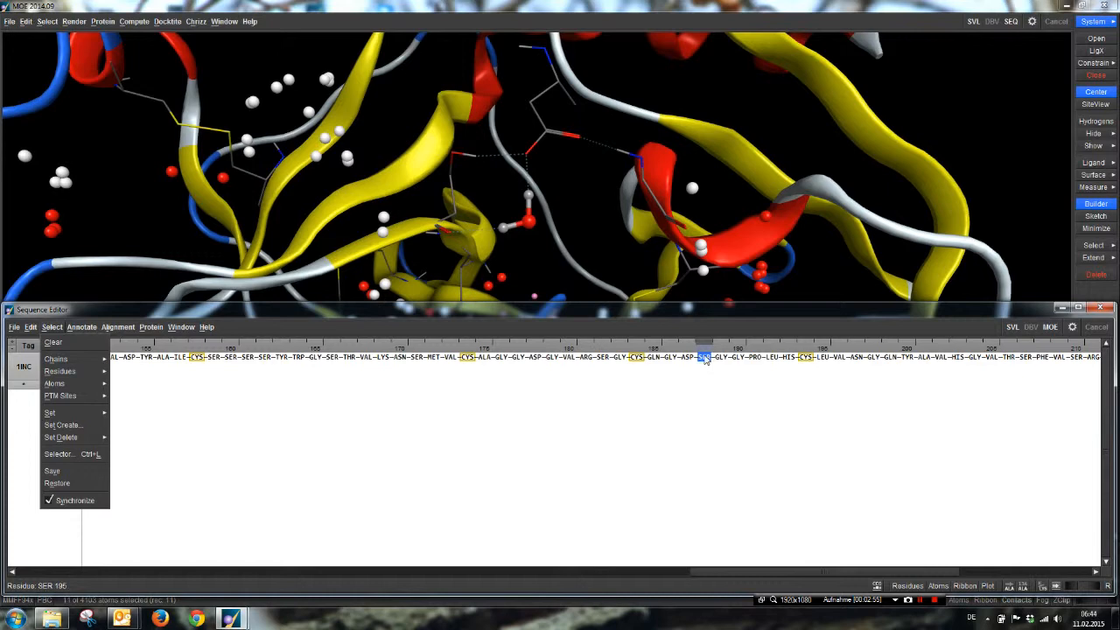
click(702, 357)
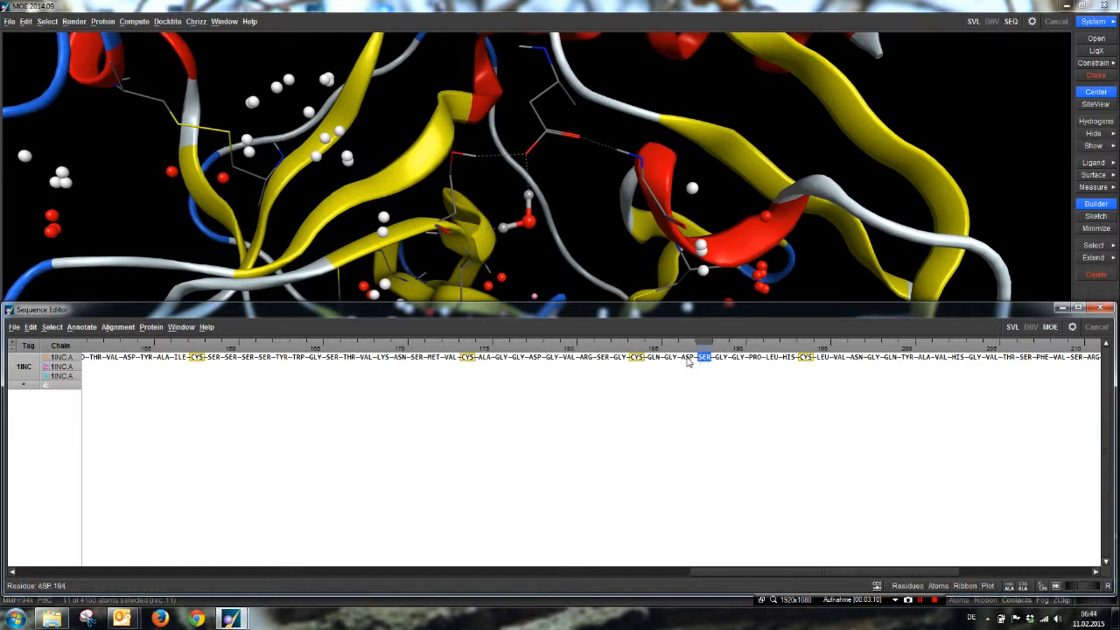
click(719, 356)
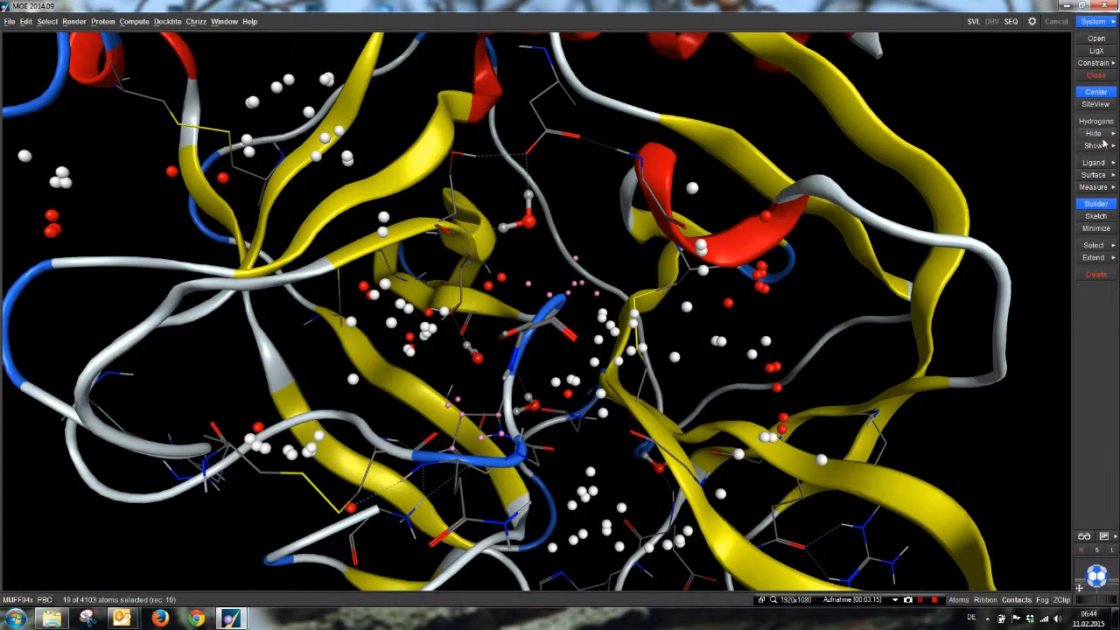
Select the atoms of catalytic serine 195 in the close-up view.
click(1095, 132)
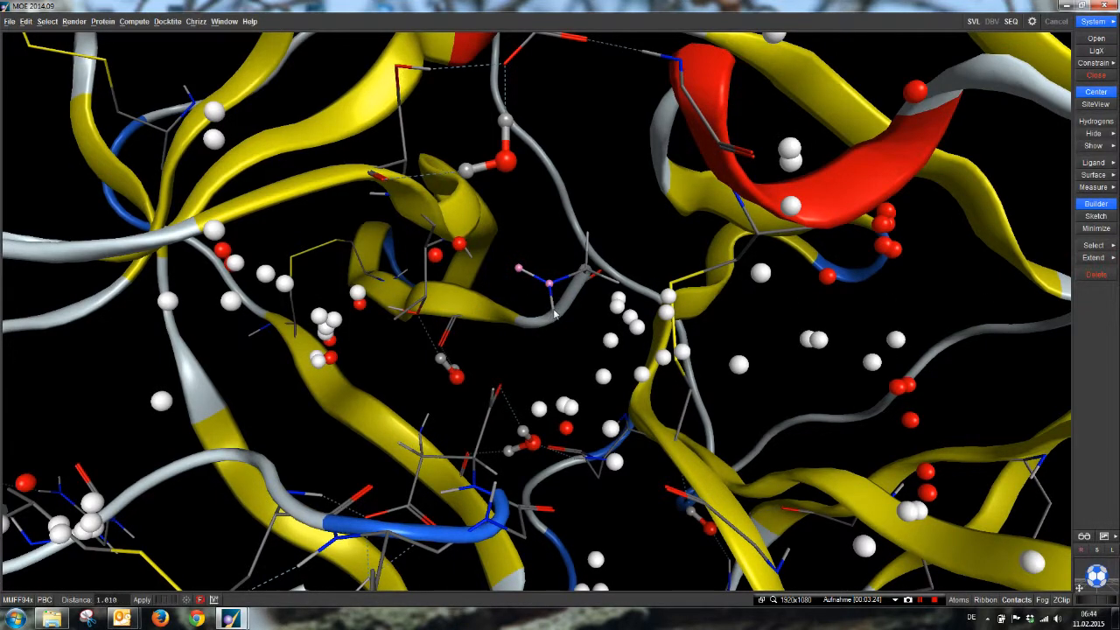
click(495, 407)
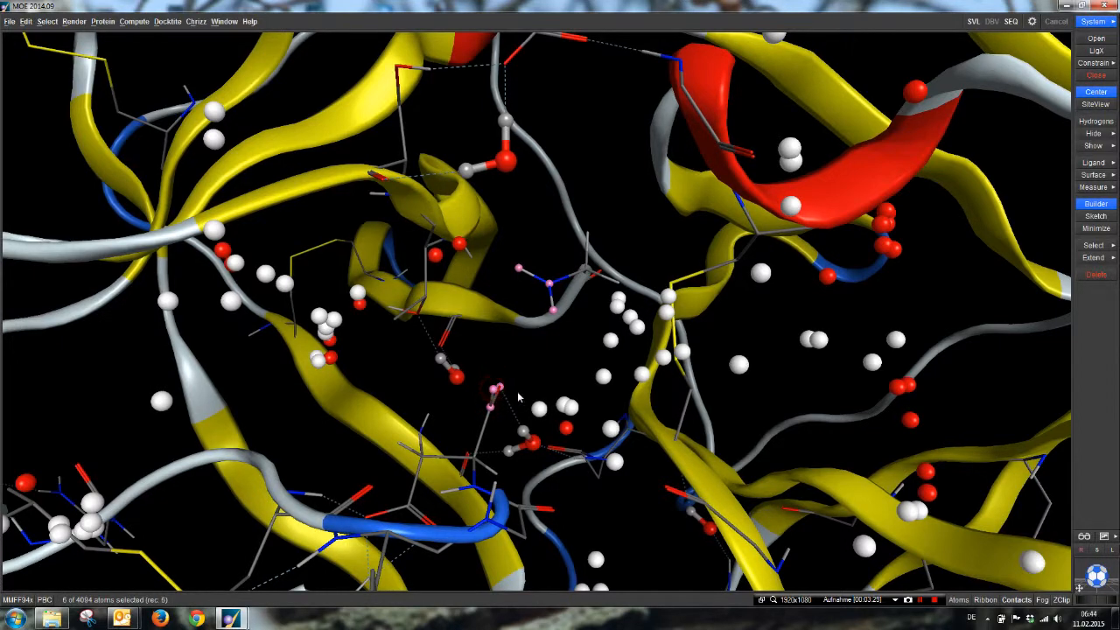
mouse_move(539, 330)
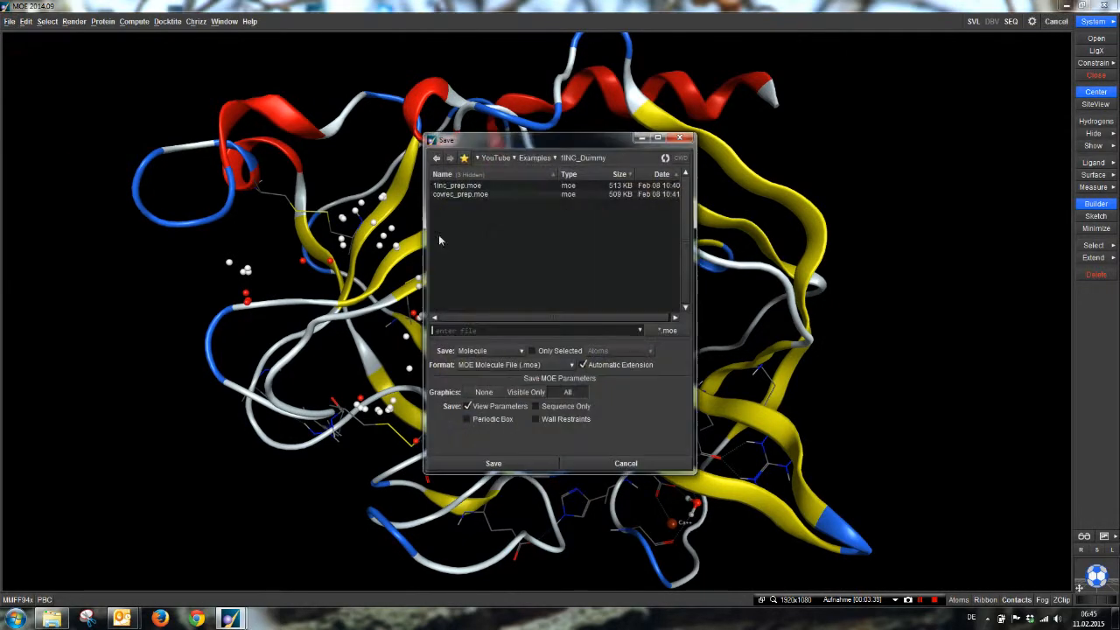
Save the structure as 1inc_ser_del.moe in the 1INC_Dummy folder.
click(457, 184)
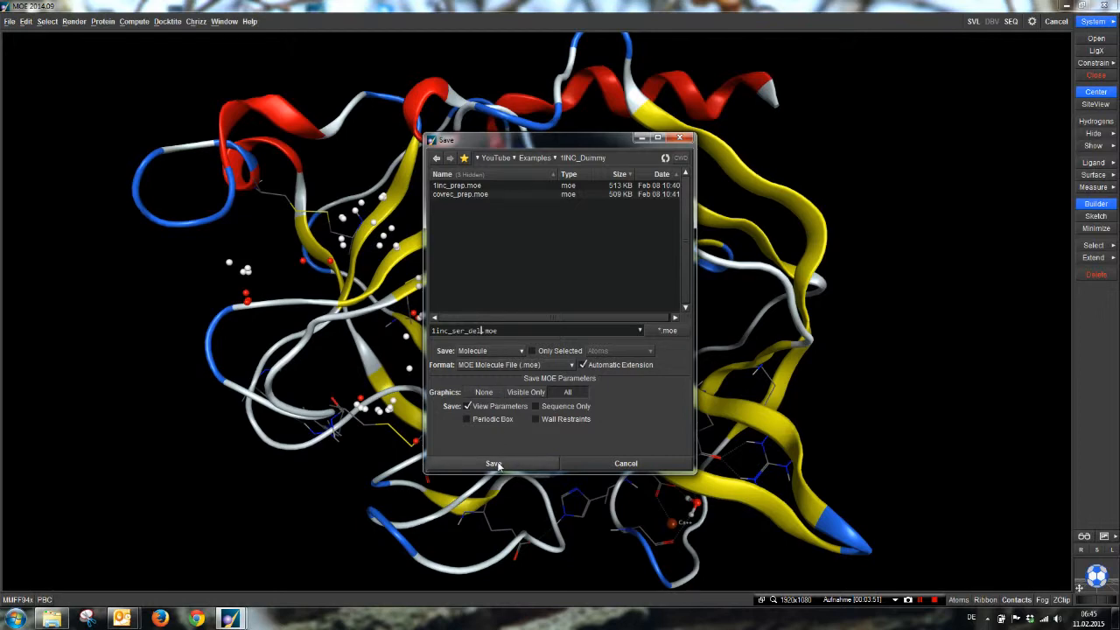
click(493, 463)
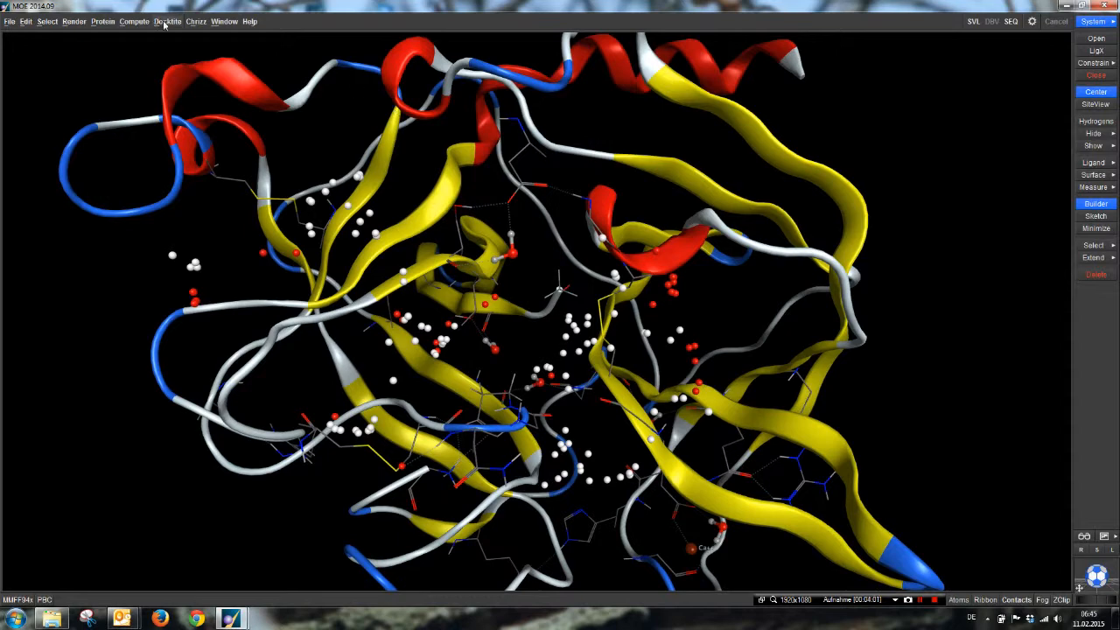
Start DockTite Step 3: Pharmacophore Docking and fix the missing partial charges.
click(167, 21)
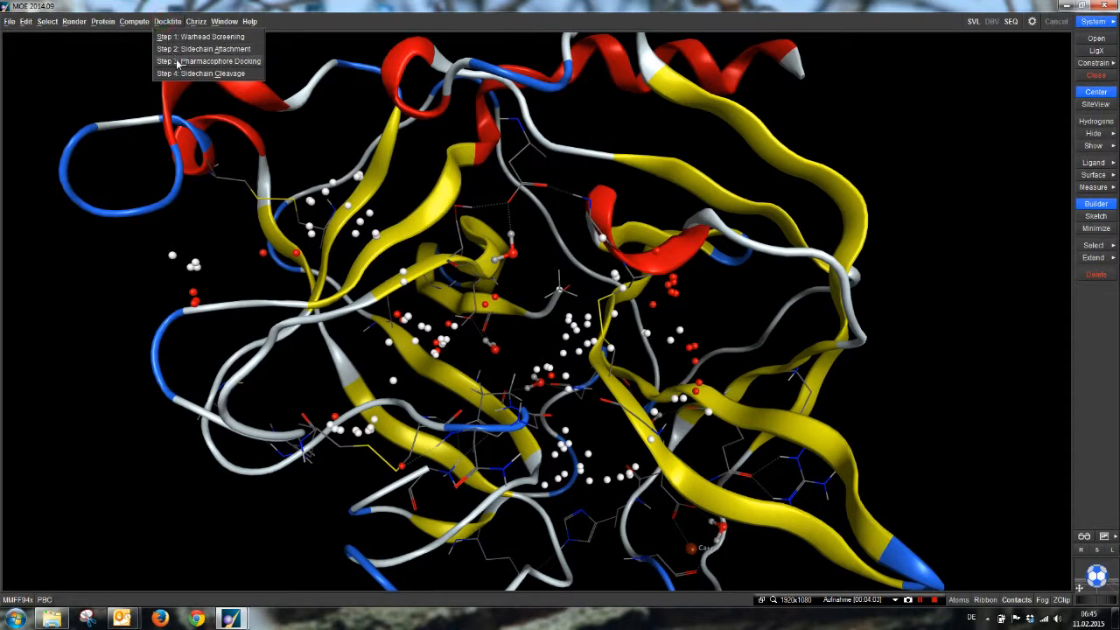
click(204, 48)
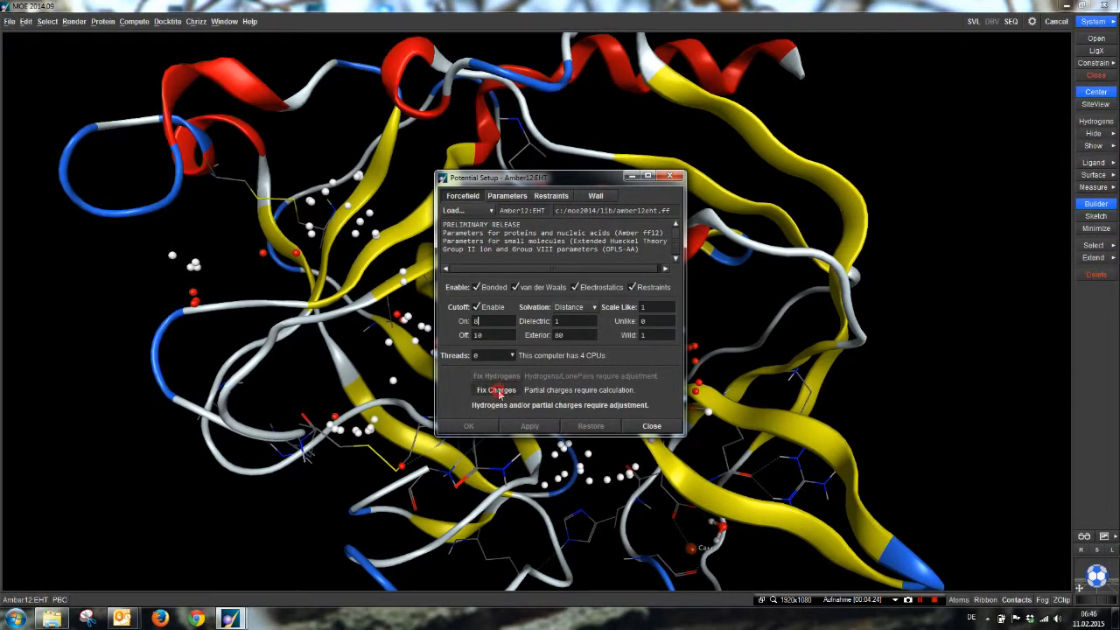
click(651, 427)
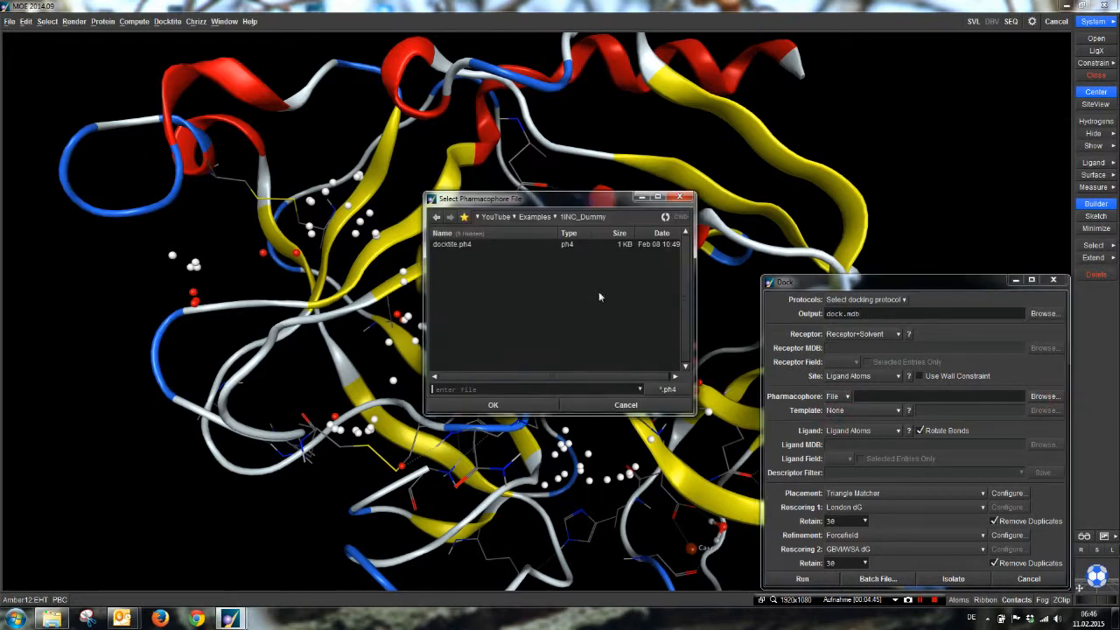
Load docktite.ph4, target the Dummy Atoms site, and take ligands from attached_ligands.mdb.
click(492, 404)
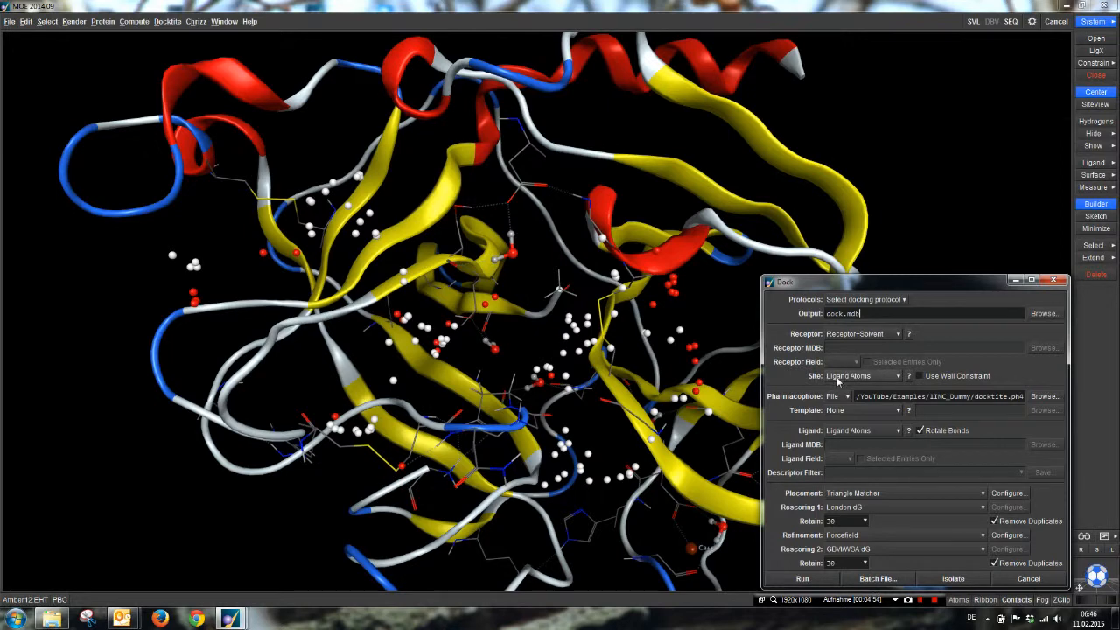
click(800, 578)
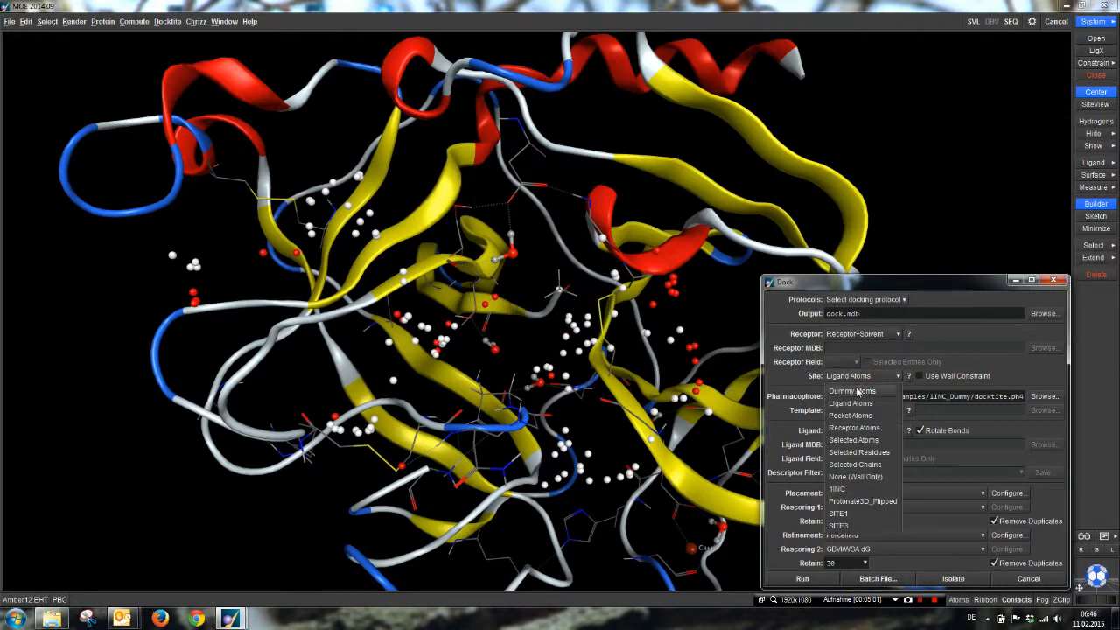
click(853, 390)
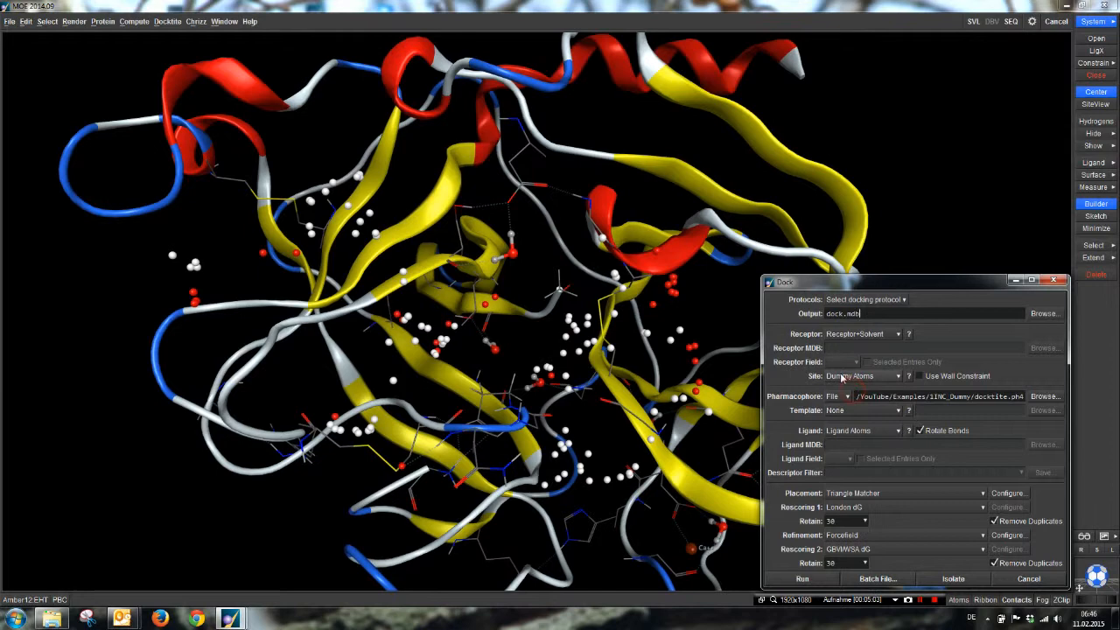
mouse_move(848, 375)
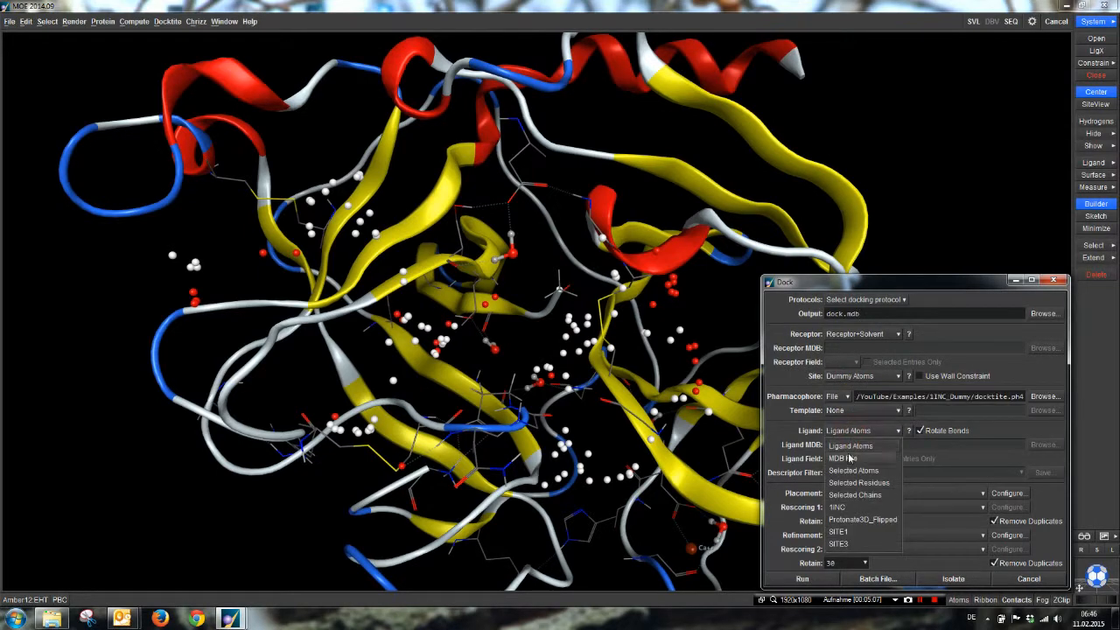
click(842, 458)
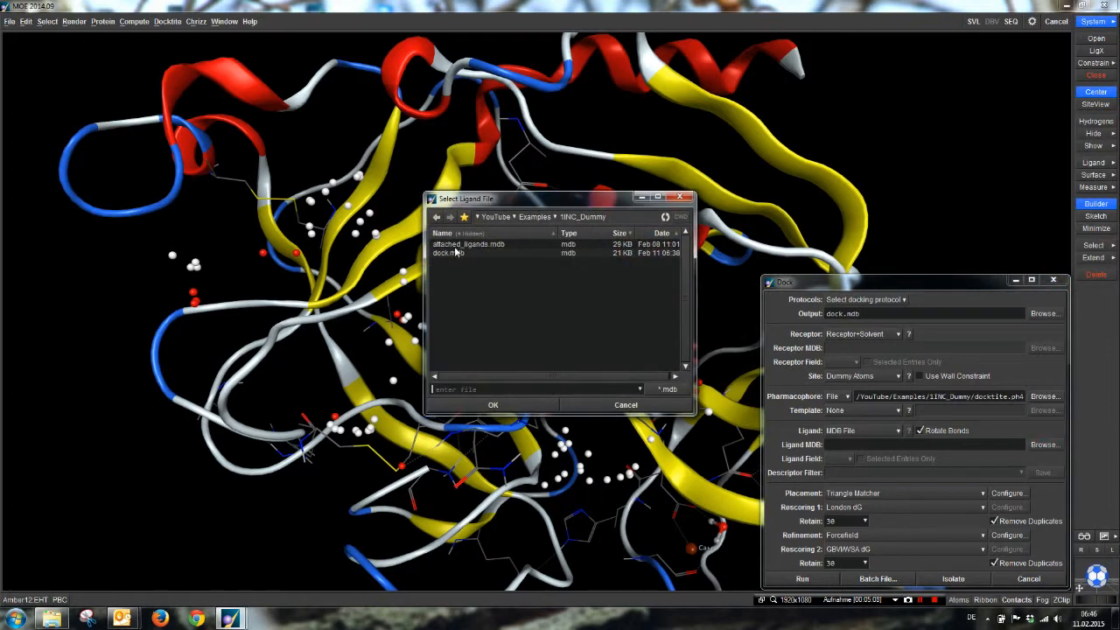
click(493, 405)
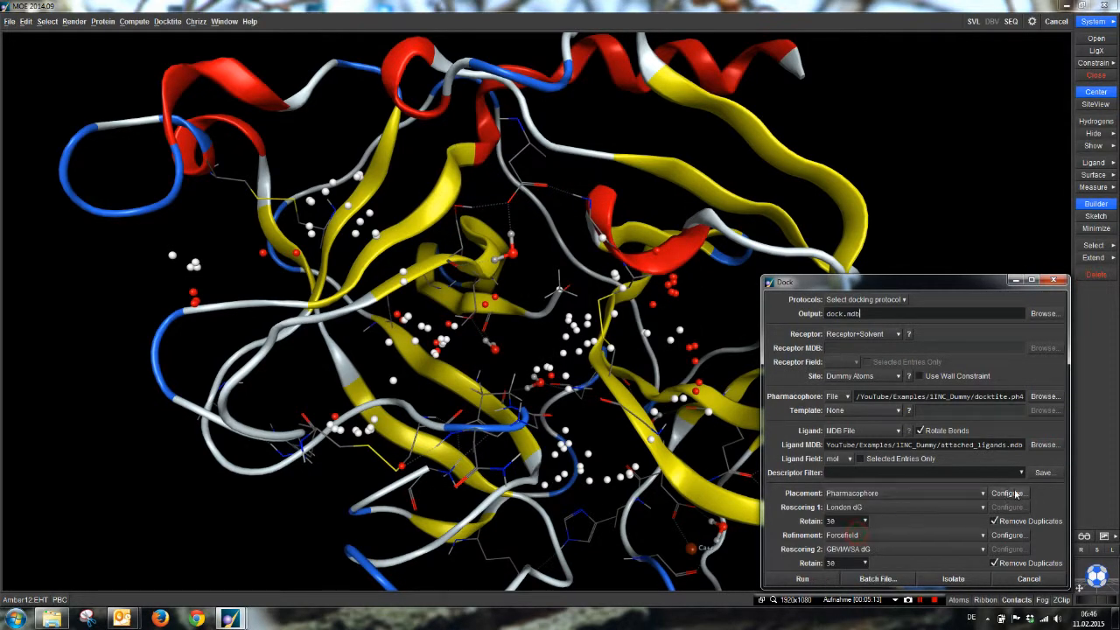
Review the pharmacophore placement options and open the forcefield refinement settings.
click(1008, 493)
text(100)
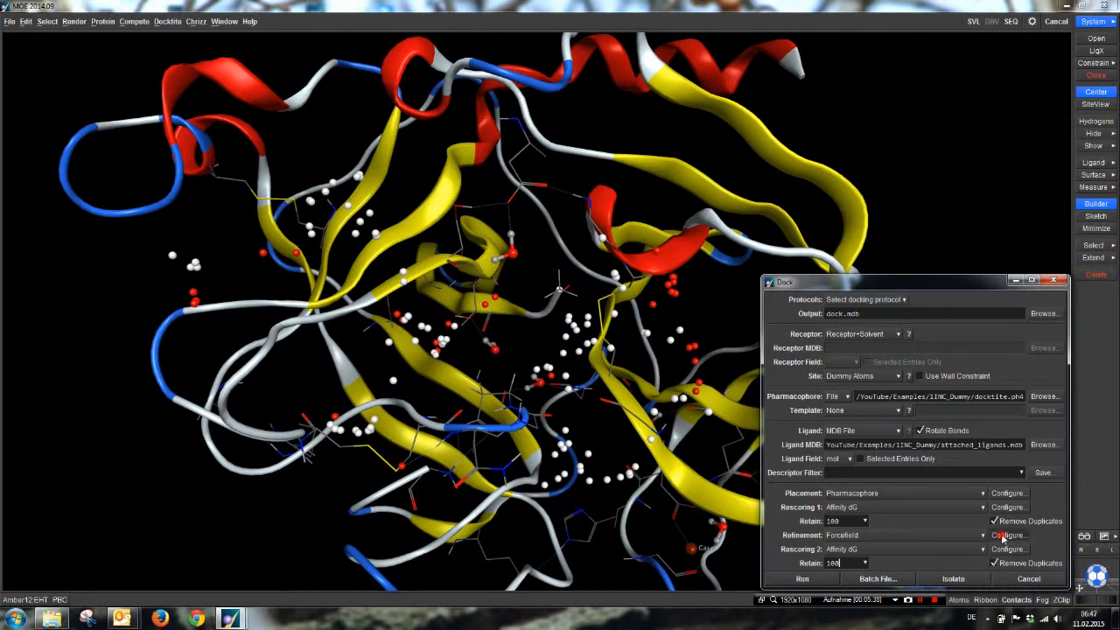
click(1007, 534)
text(1e9)
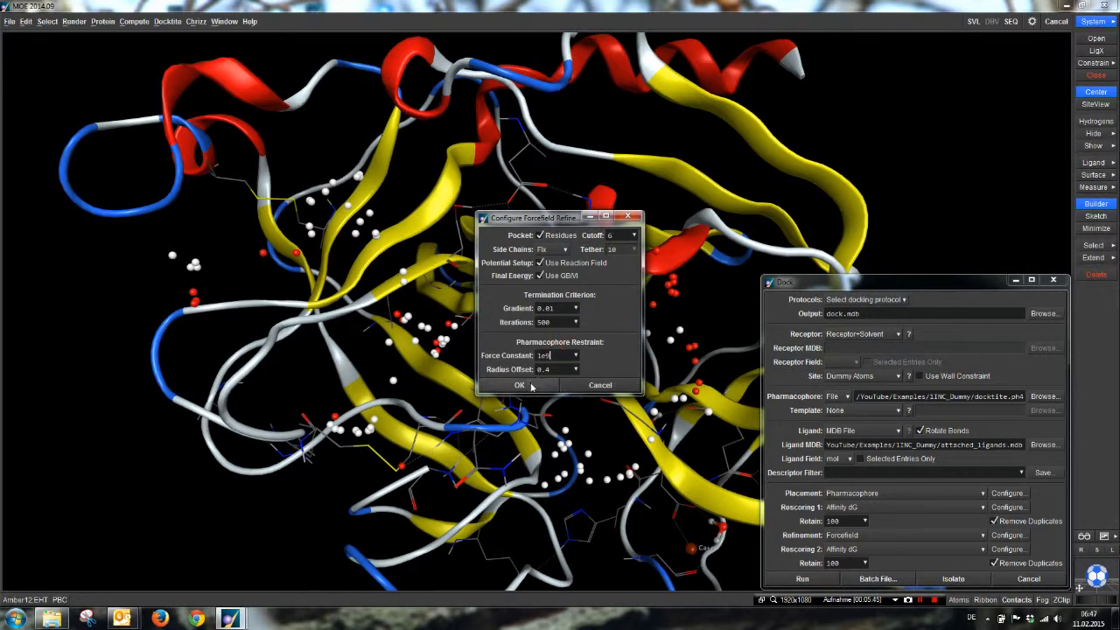
Accept the refinement settings and run the docking, overwriting dock.mdb.
click(519, 385)
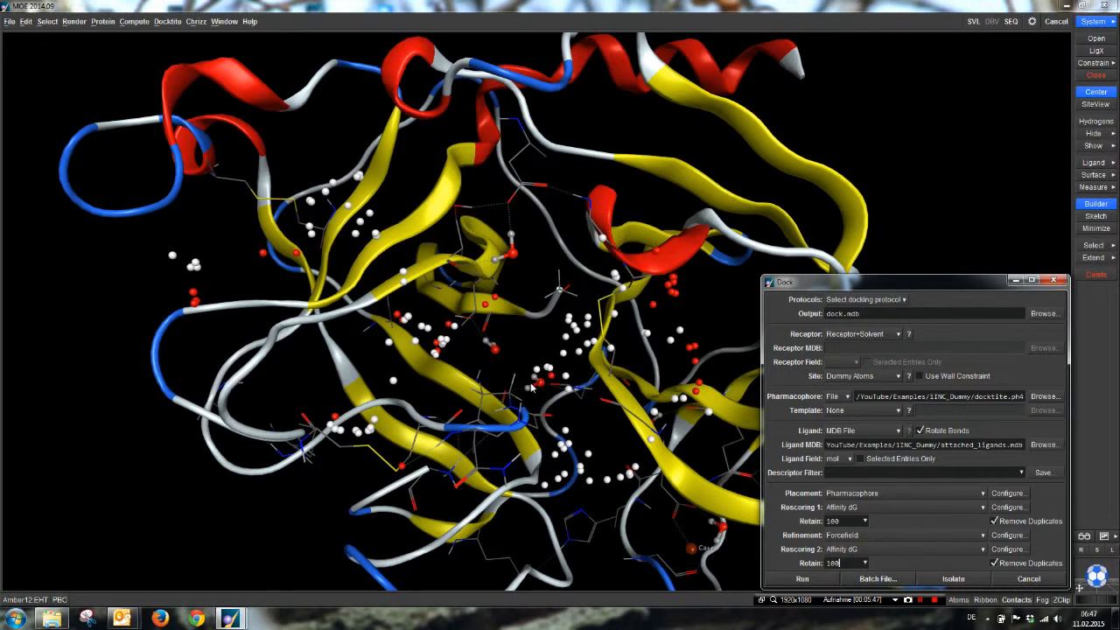
mouse_move(802, 578)
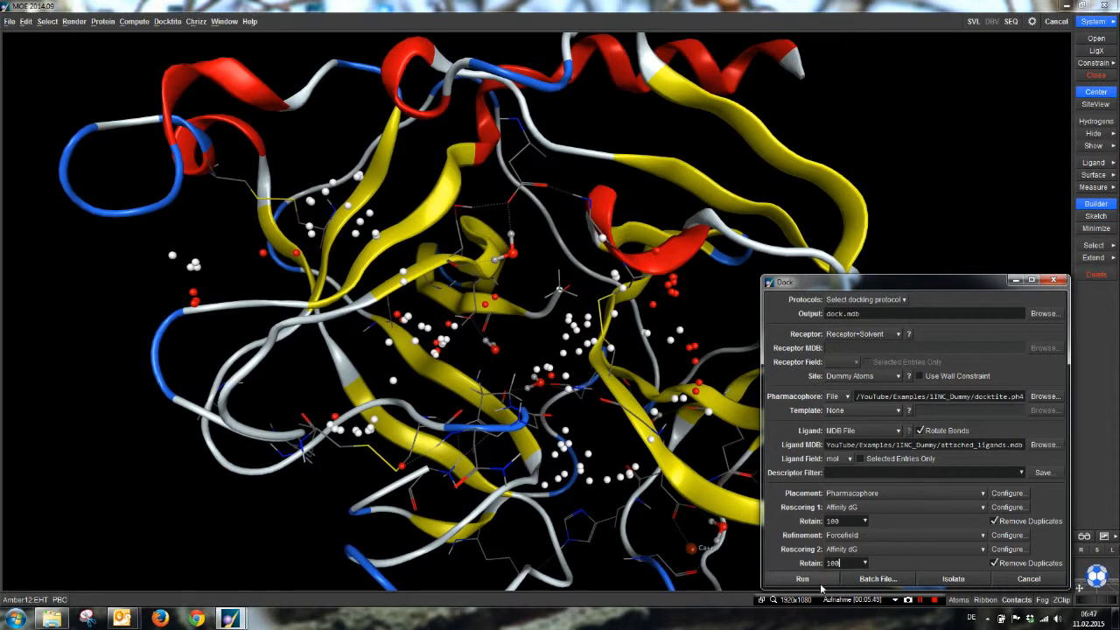
click(801, 578)
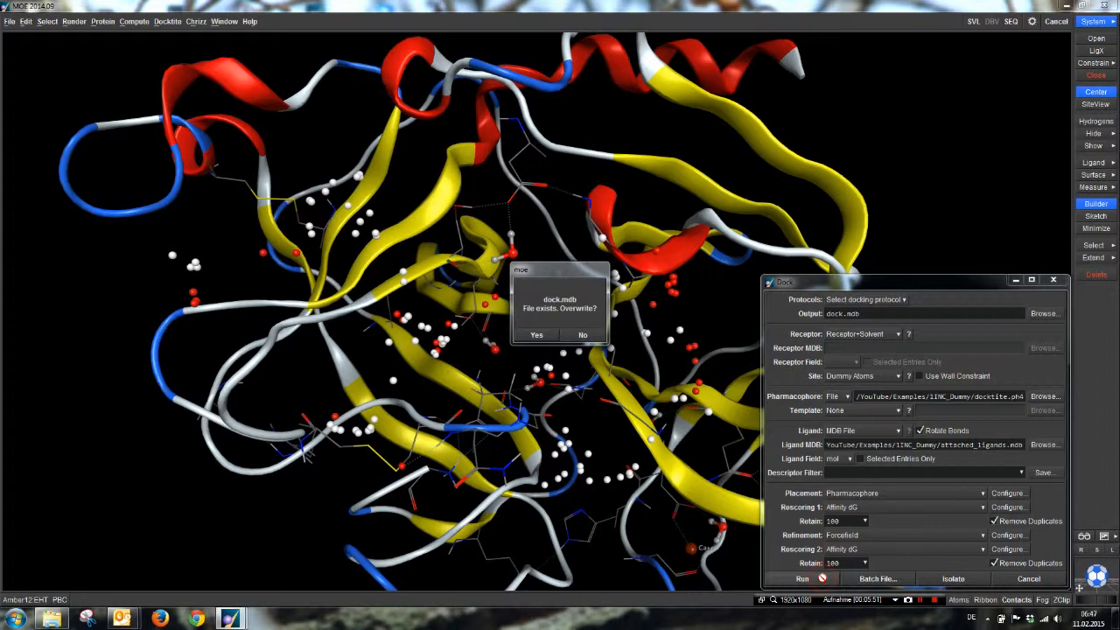
click(536, 335)
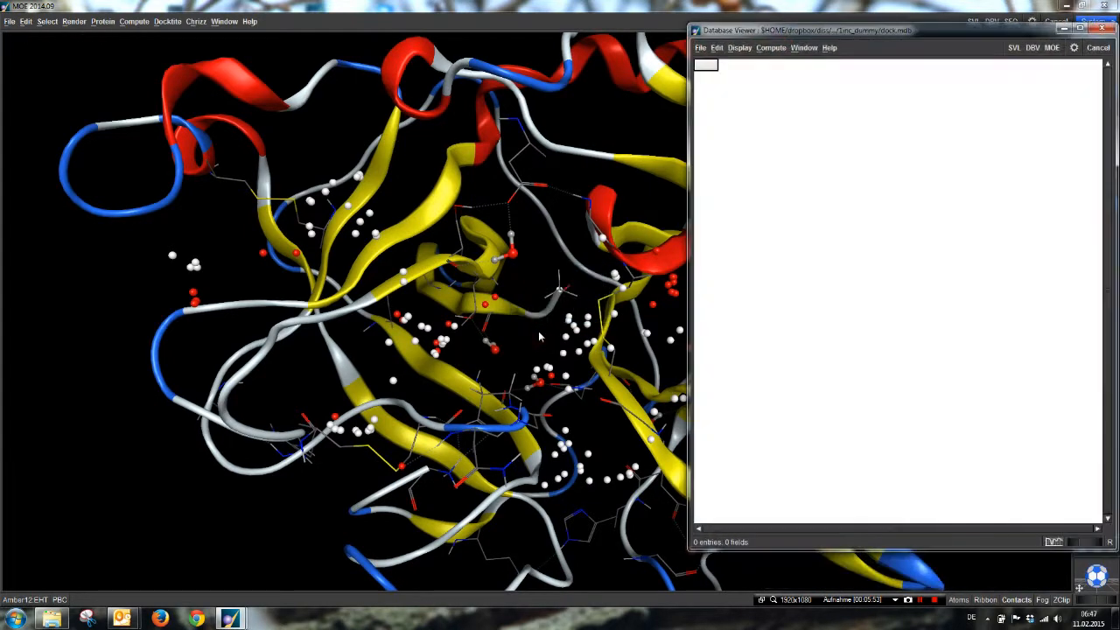